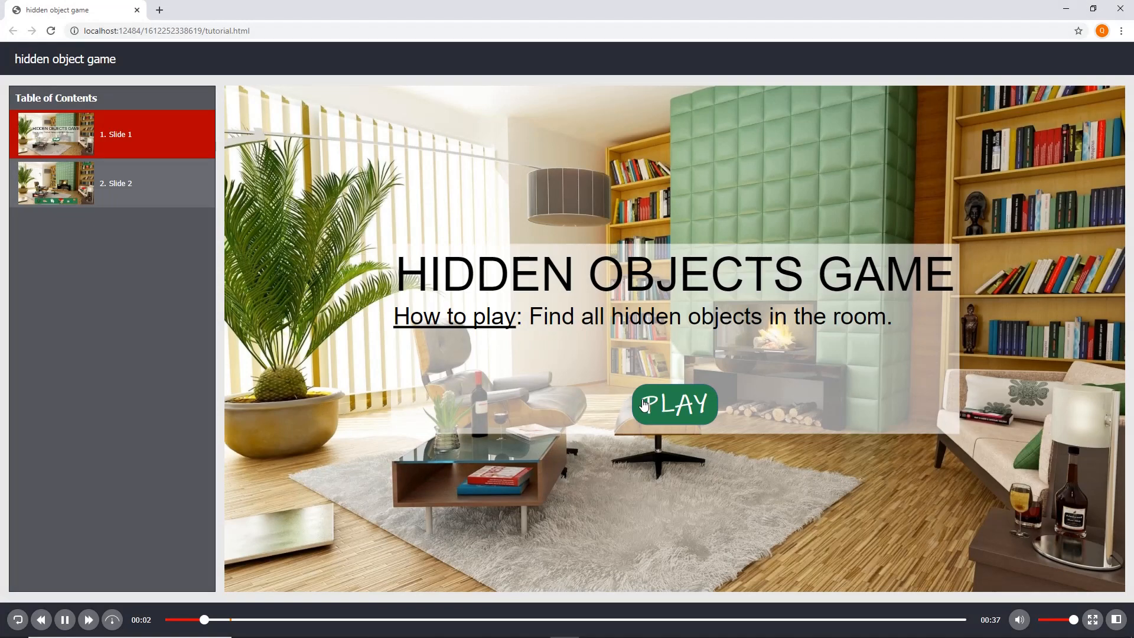
Start the hidden objects game from PLAY on the title slide of the HTML5 preview
click(674, 405)
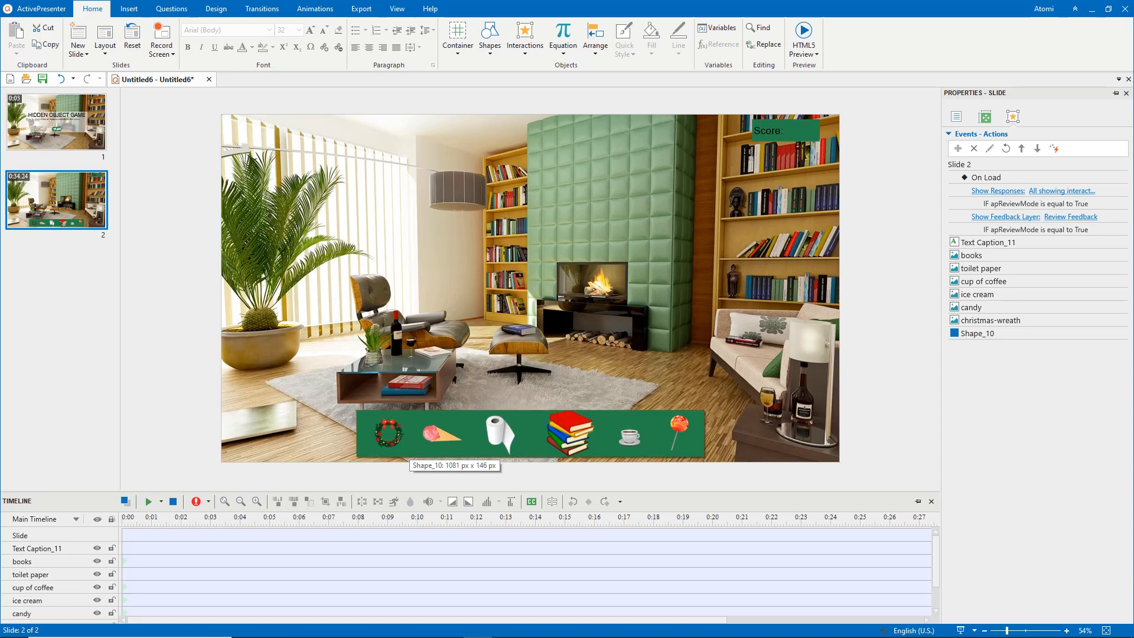
Hide shrunken copies of the six tray items around the room scene on slide 2
click(389, 432)
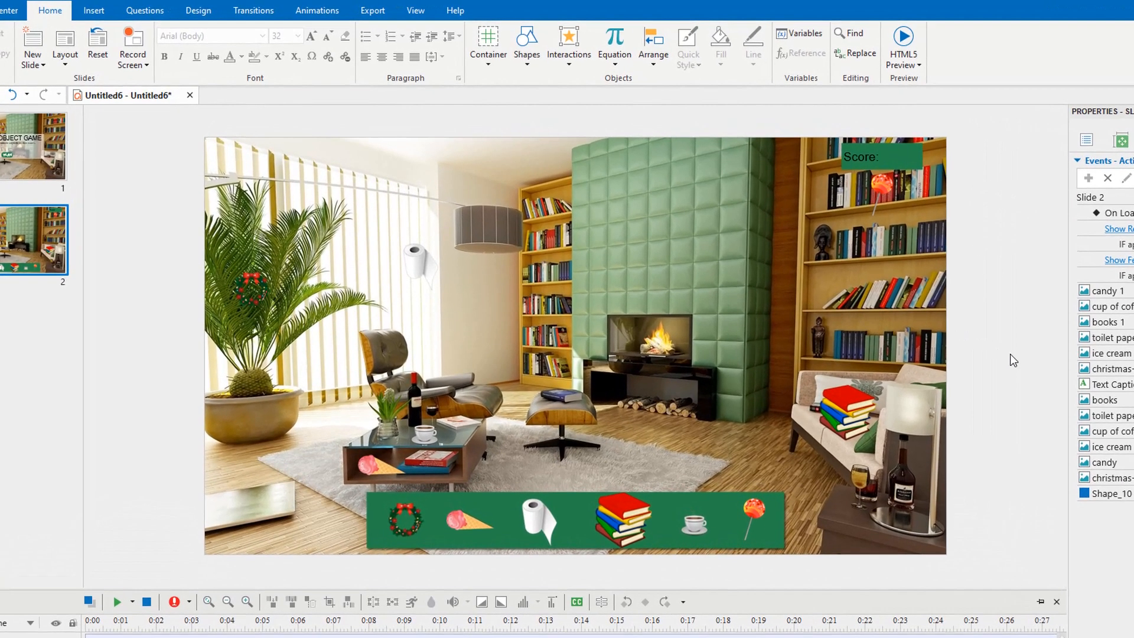
Add a Number variable named score with default value 0 via Home > Variables
click(800, 34)
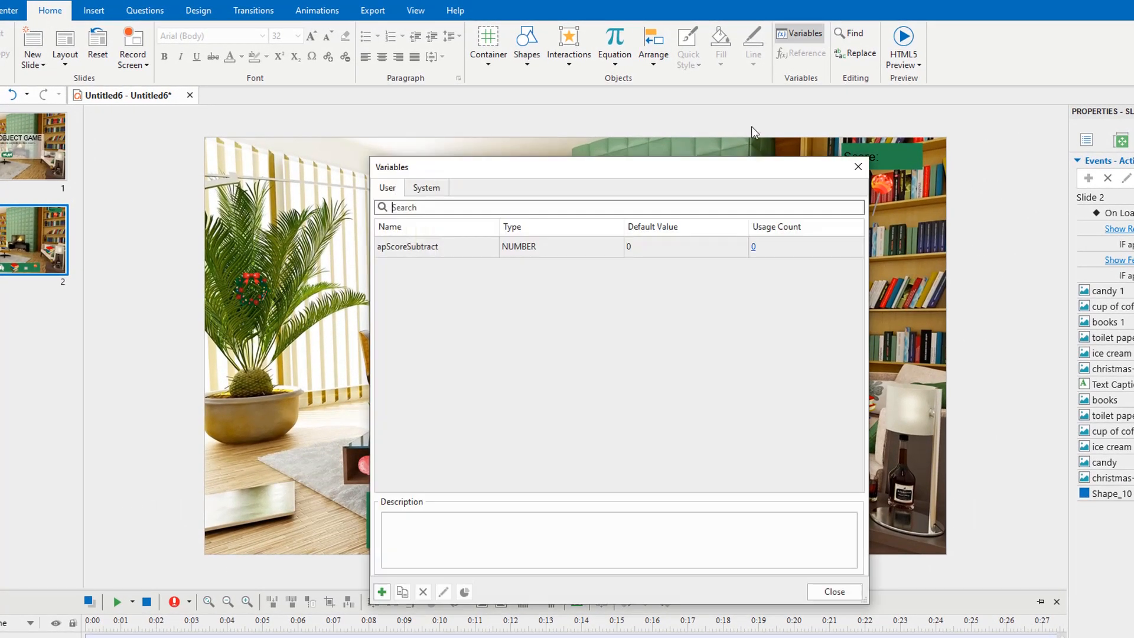
click(382, 592)
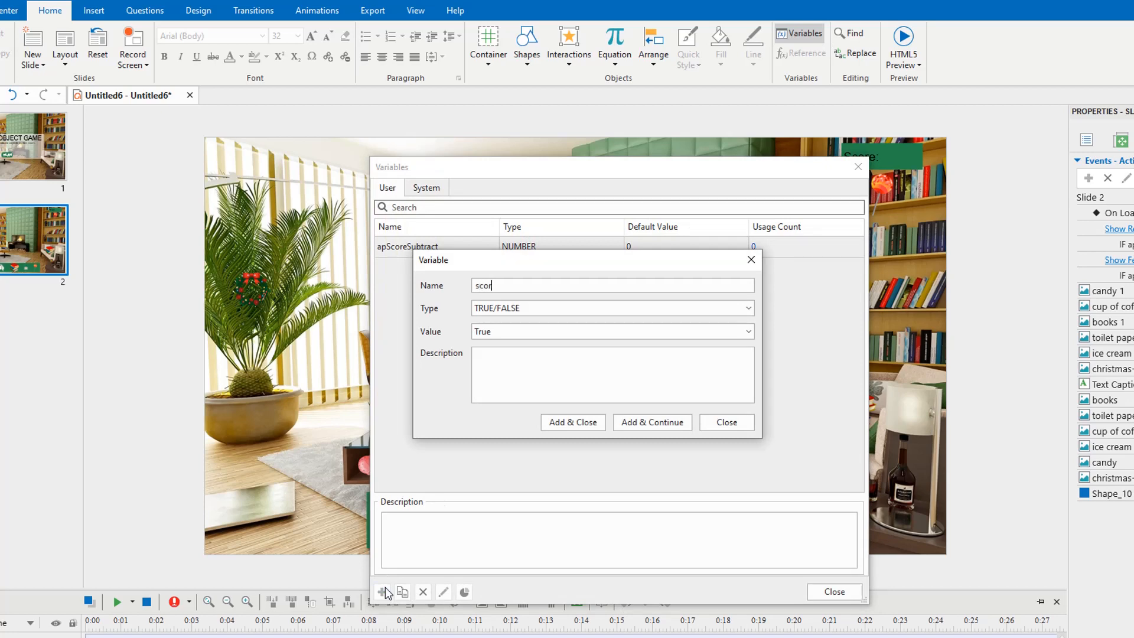
click(749, 309)
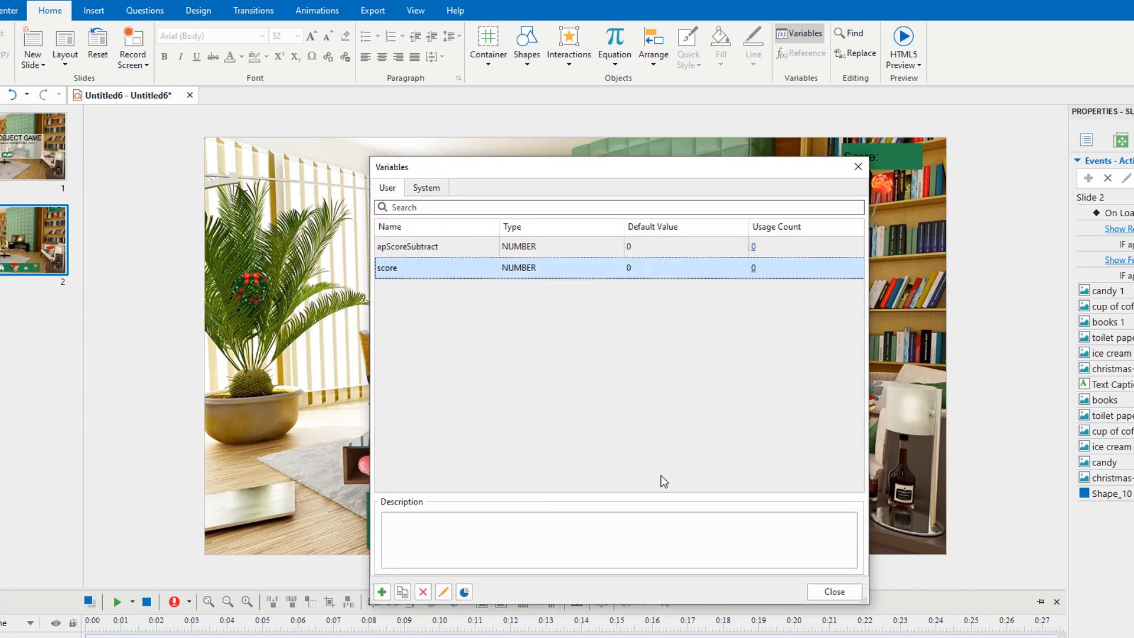
click(834, 592)
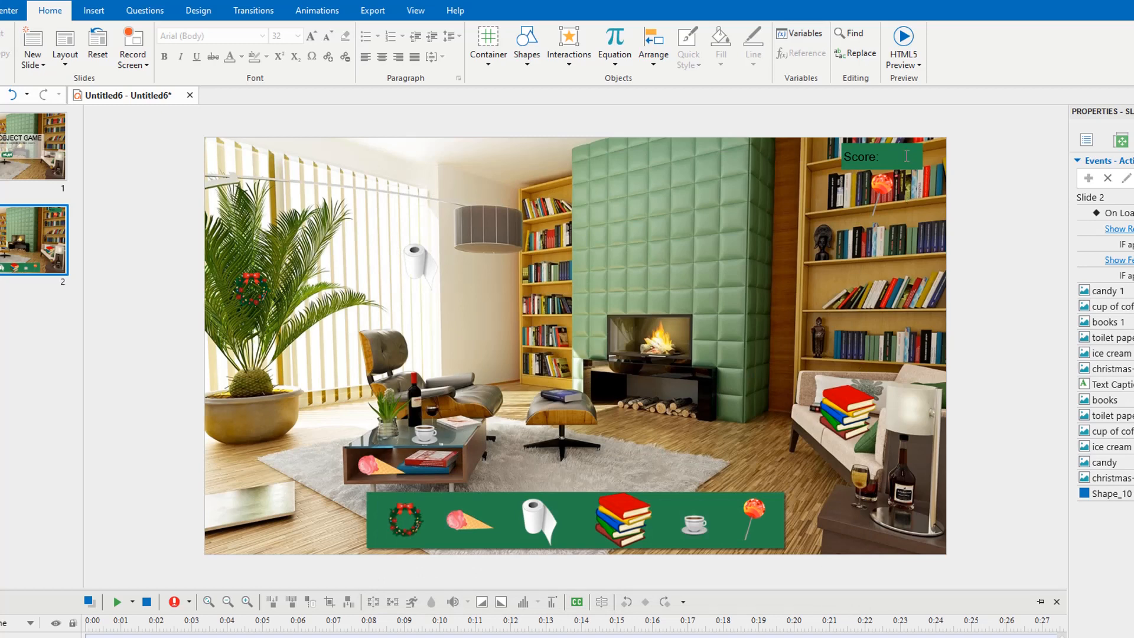
Reference the score variable inside the Score caption so it displays the score
click(799, 33)
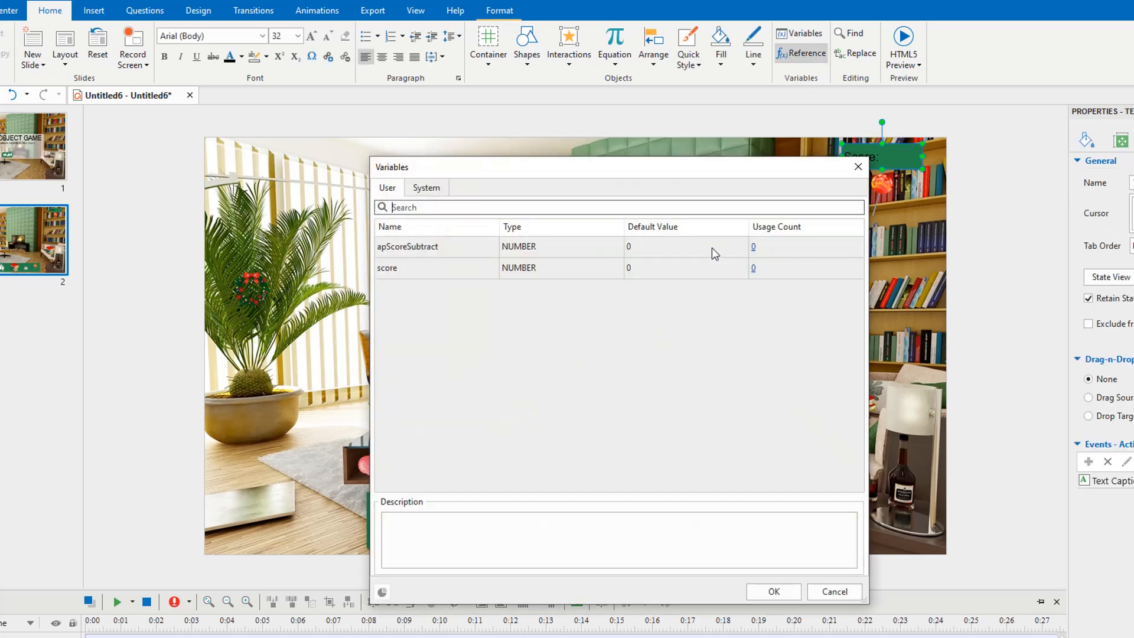
click(773, 592)
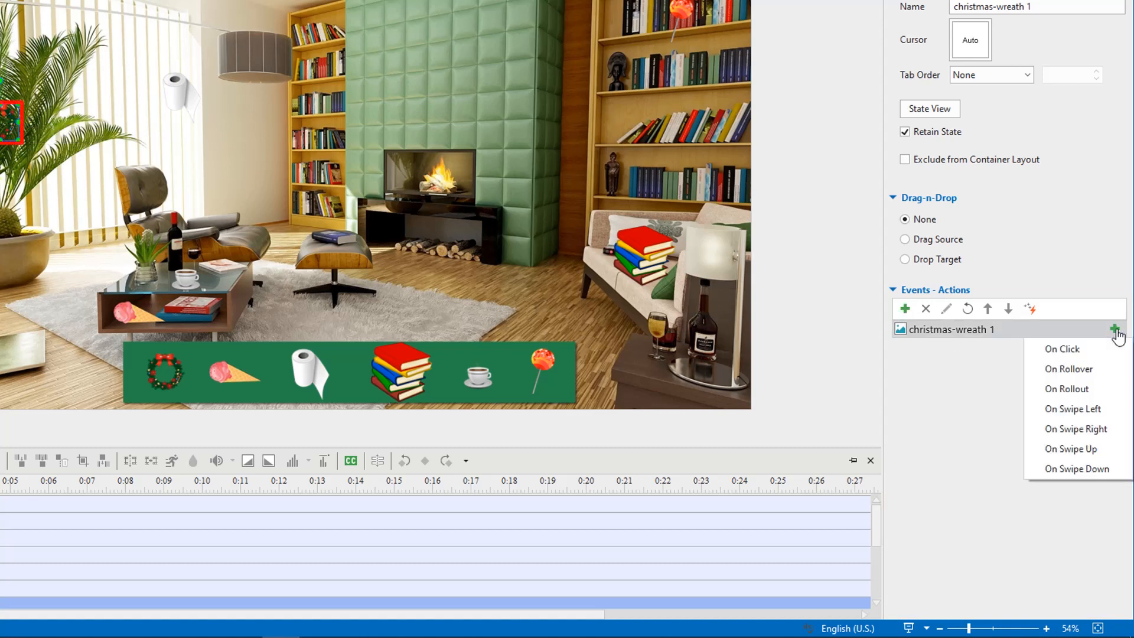
Give christmas-wreath 1 an On Click event playing built-in Correct 1 audio, highlighting and hiding it
click(1062, 349)
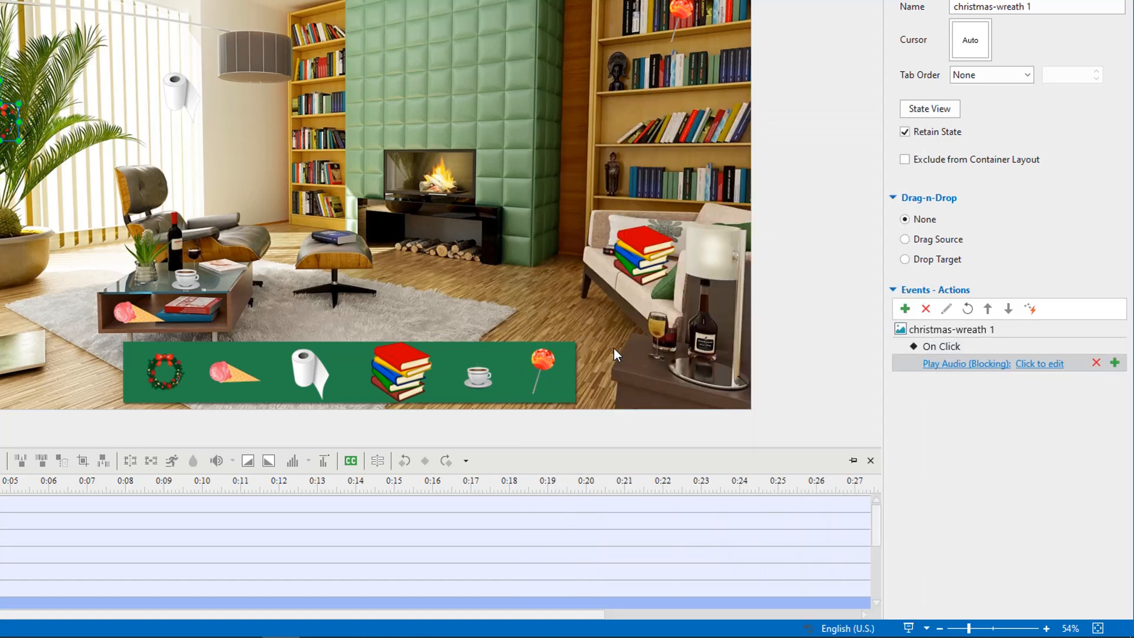
click(1048, 389)
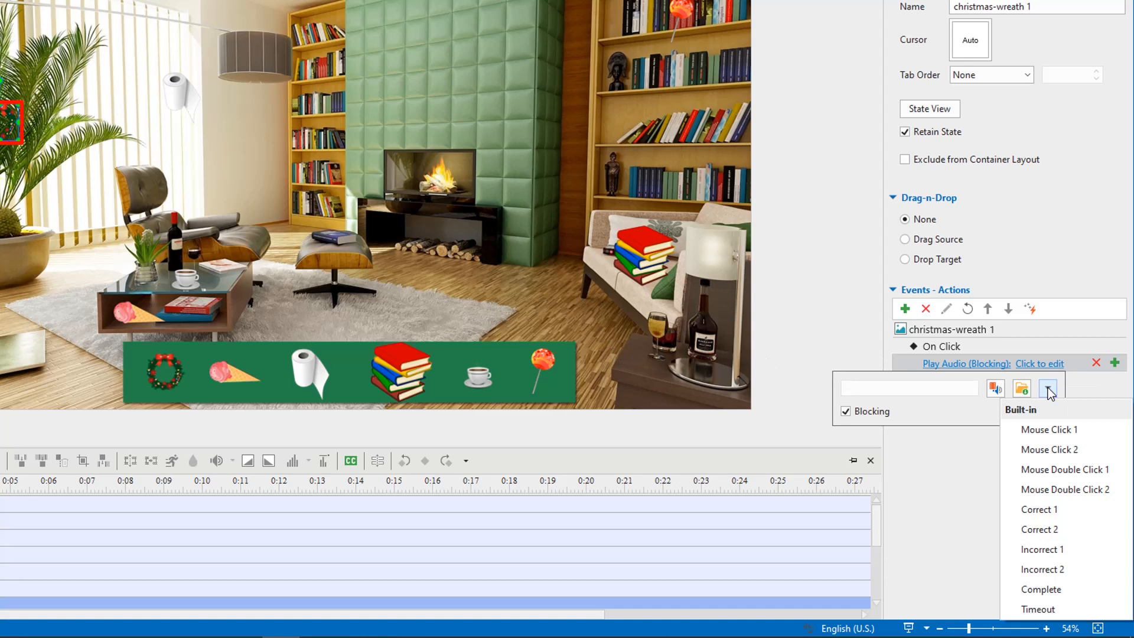
click(1040, 510)
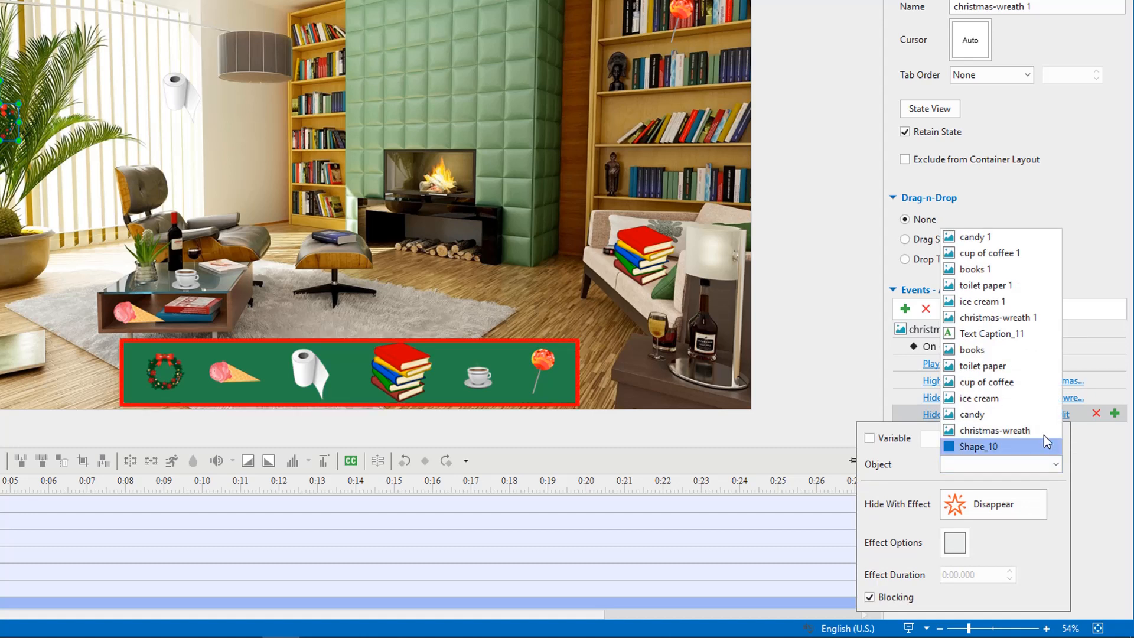
Set the second Hide Object action to hide the tray's christmas-wreath
click(978, 447)
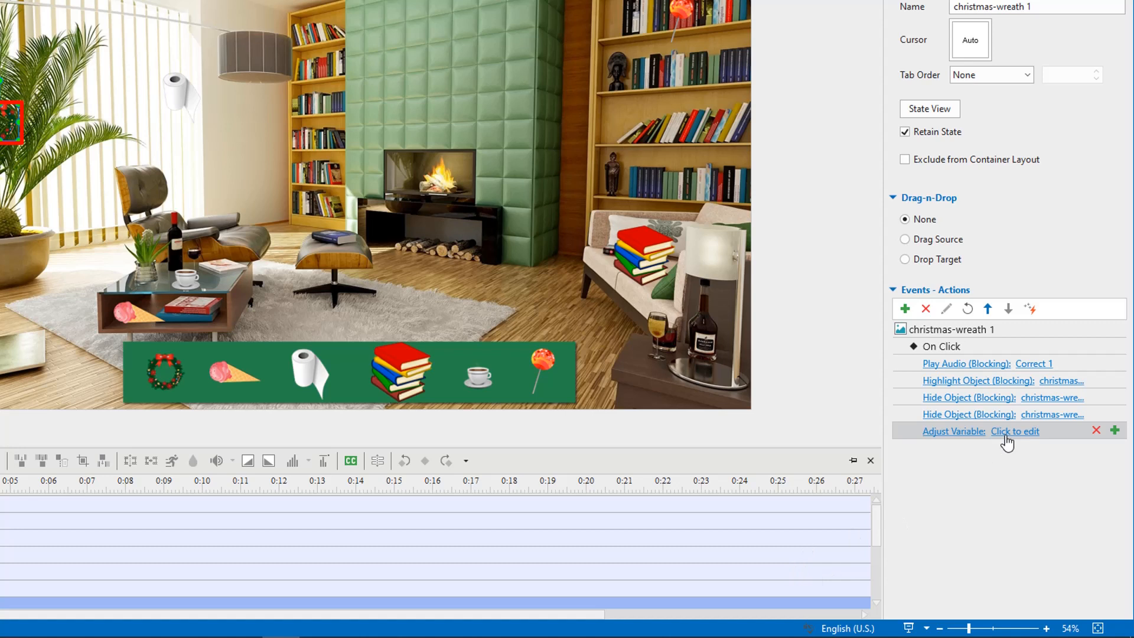
Set the Adjust Variable action to add 500 to score
click(1017, 431)
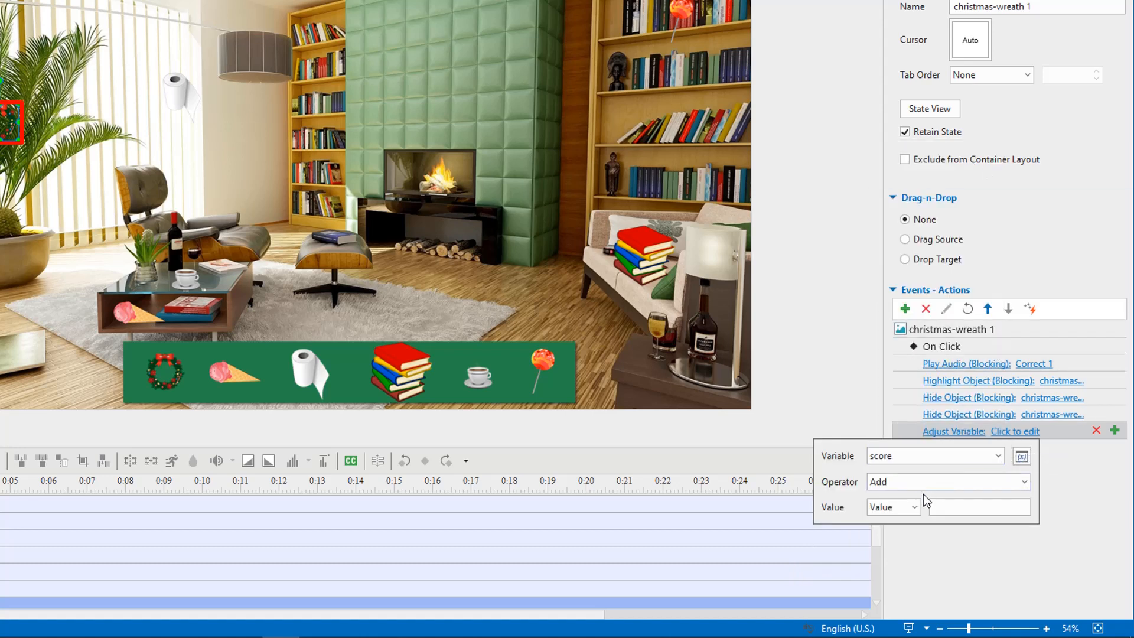
text(500)
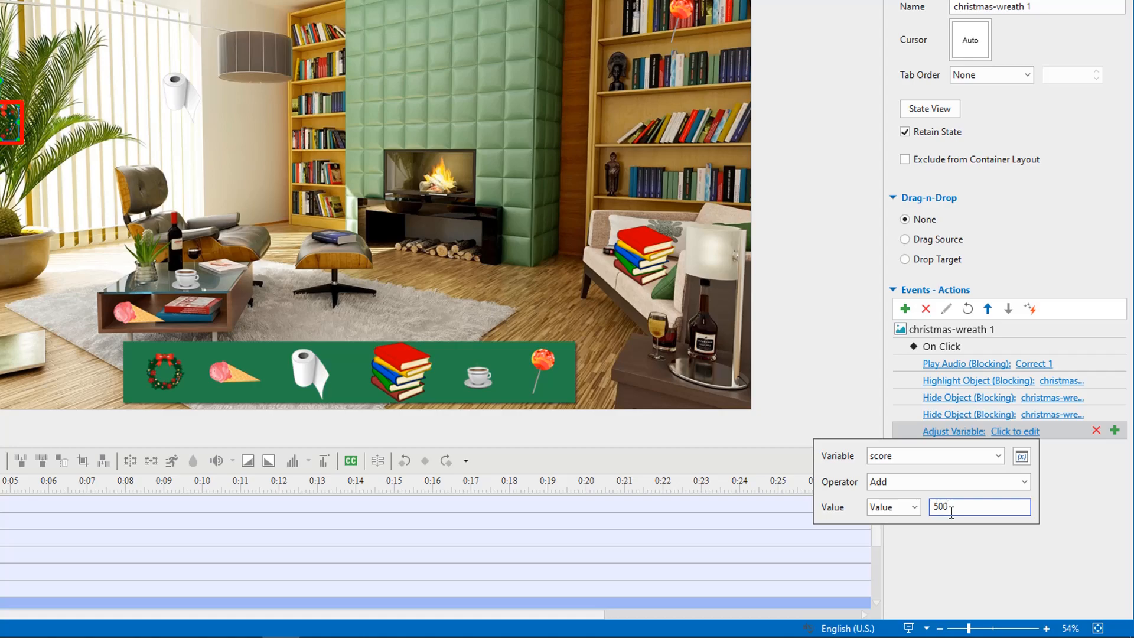